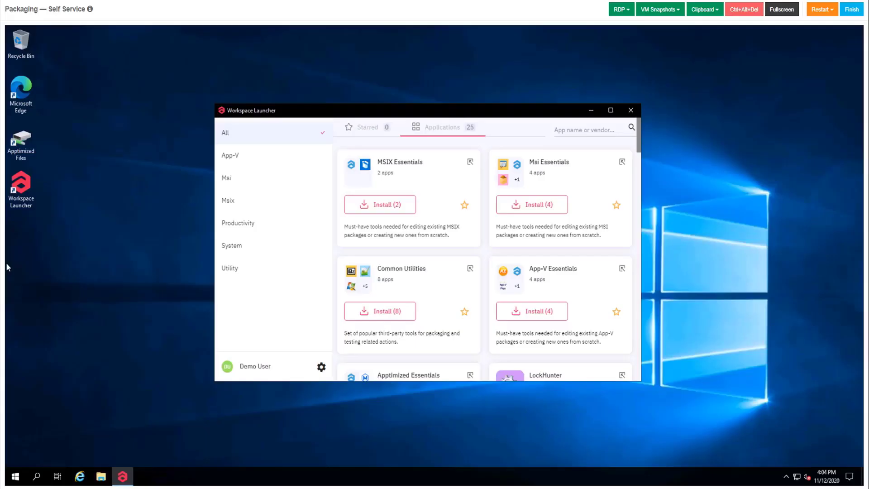
pyautogui.moveTo(498, 254)
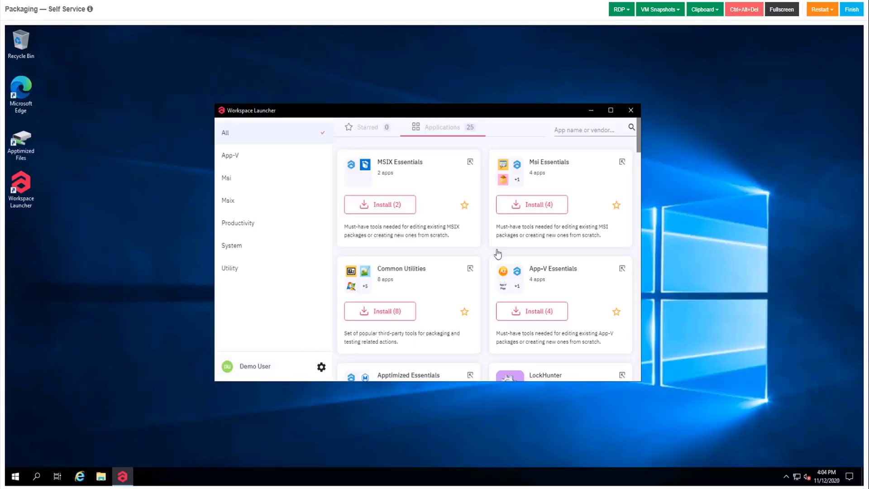
# Install the Msi Essentials bundle and open its list of four packaging tools.
pyautogui.click(530, 205)
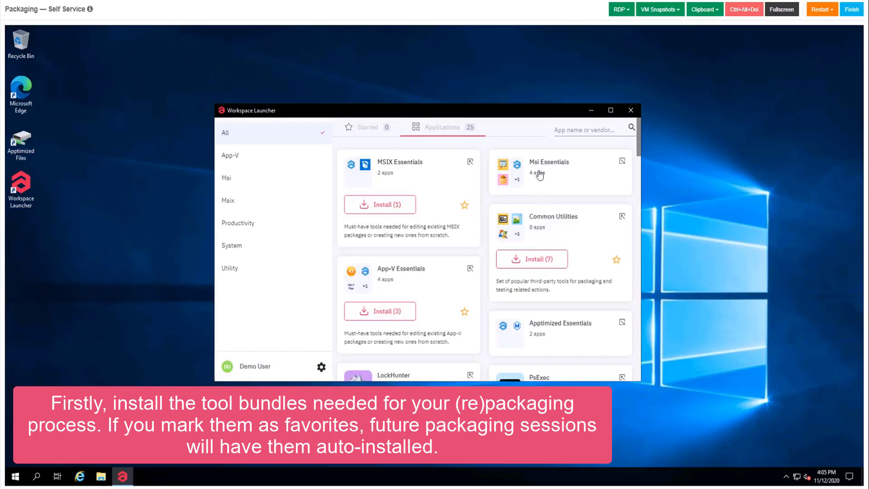
pyautogui.click(549, 166)
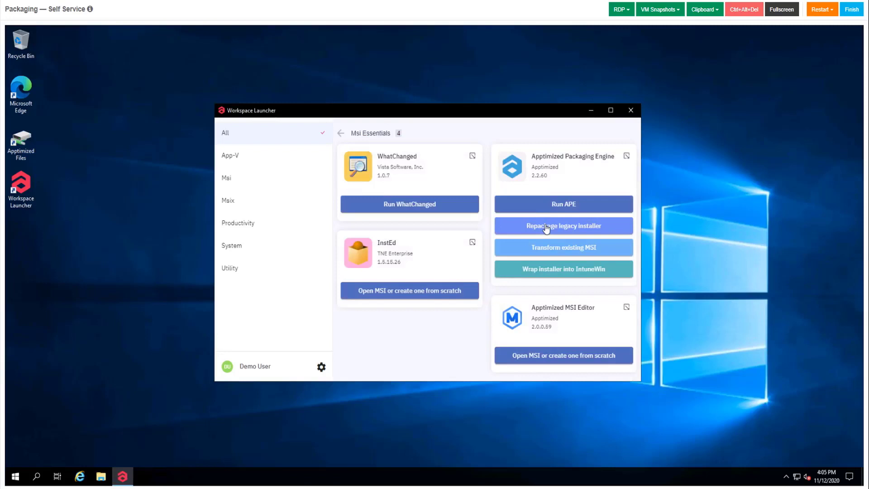
# Start a repackaging recording and run npp.7.8.8.Installer from N:\Source.
pyautogui.click(563, 226)
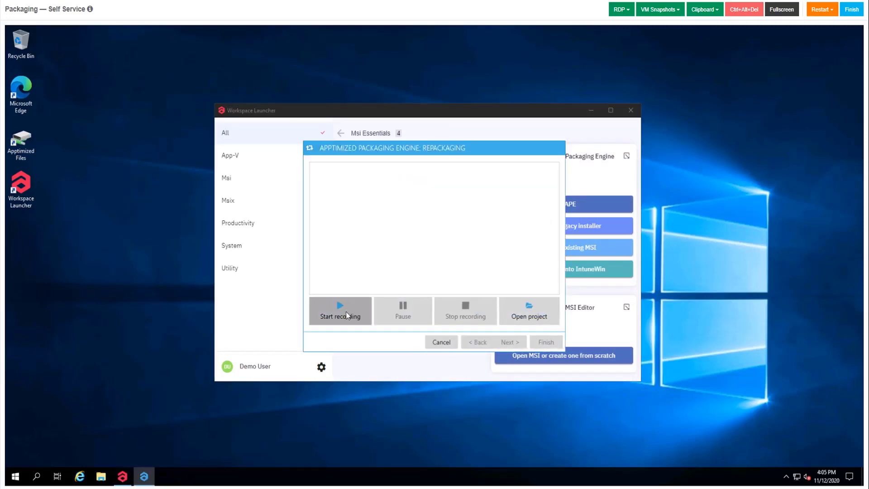
pyautogui.click(340, 311)
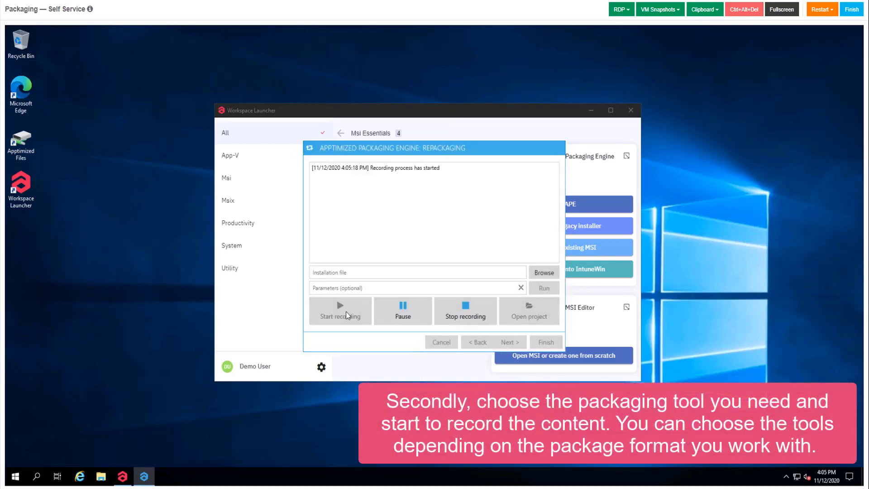
pyautogui.moveTo(541, 272)
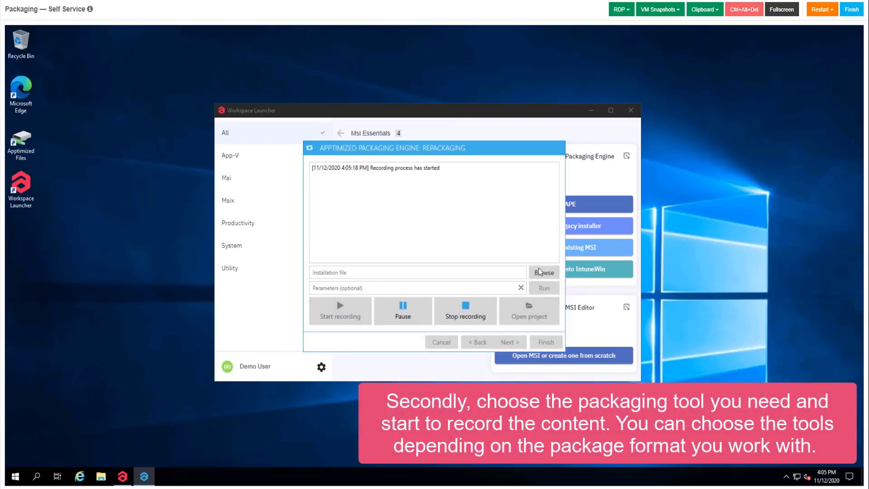
pyautogui.click(544, 272)
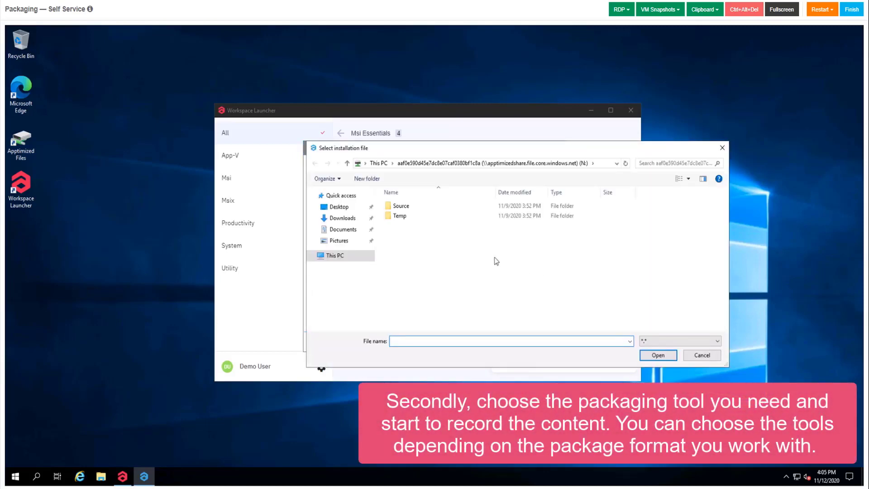
pyautogui.doubleClick(400, 206)
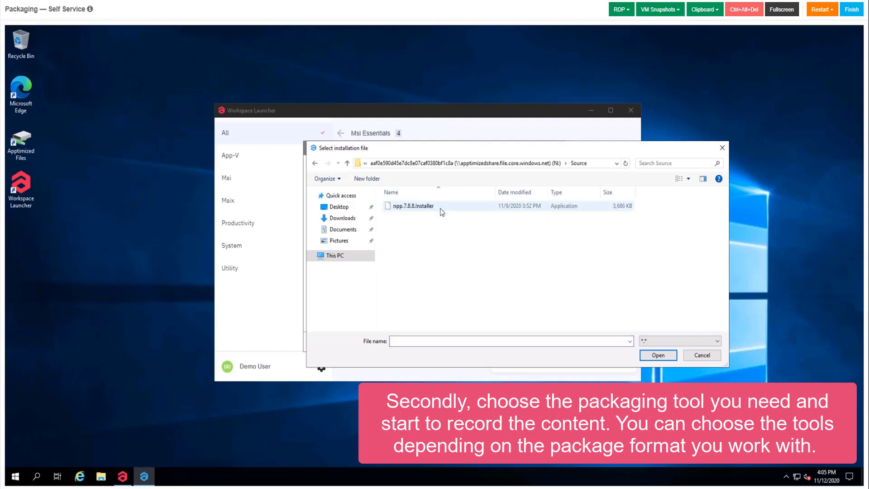
pyautogui.click(410, 205)
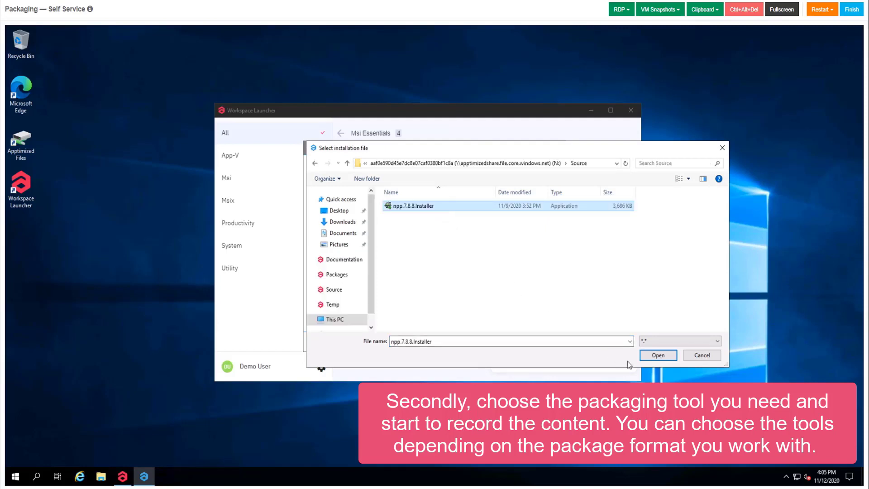
pyautogui.click(657, 355)
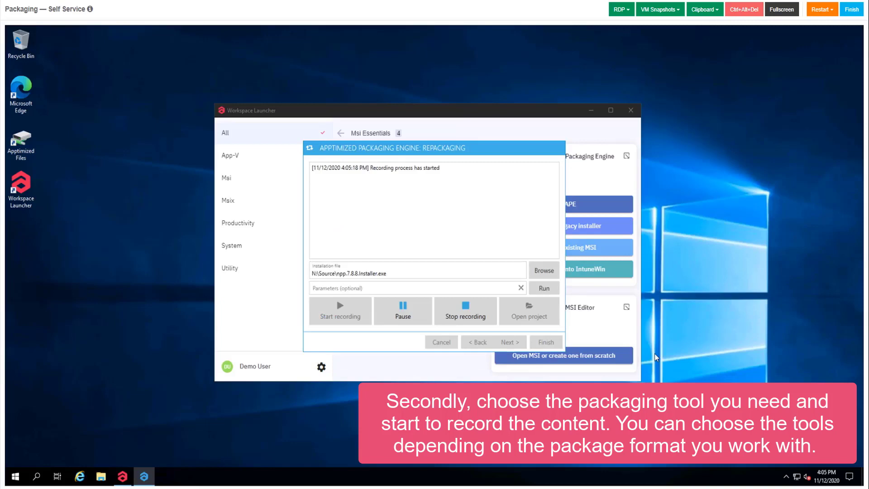
pyautogui.click(543, 287)
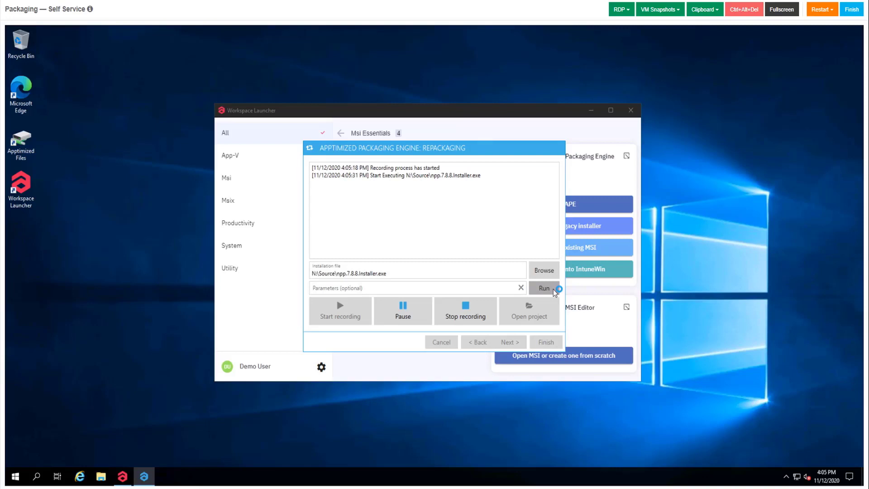
# Install Notepad++ 7.8.8 in English with the default folder and components, then finish.
pyautogui.click(543, 288)
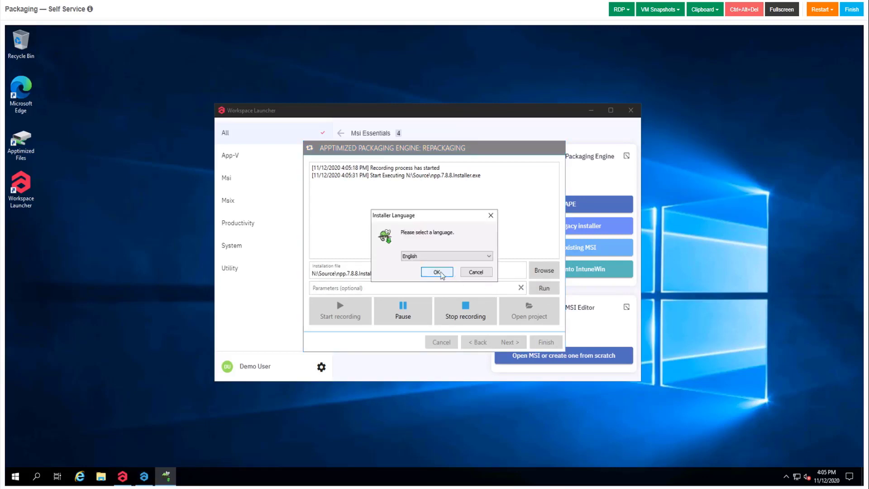
pyautogui.click(437, 272)
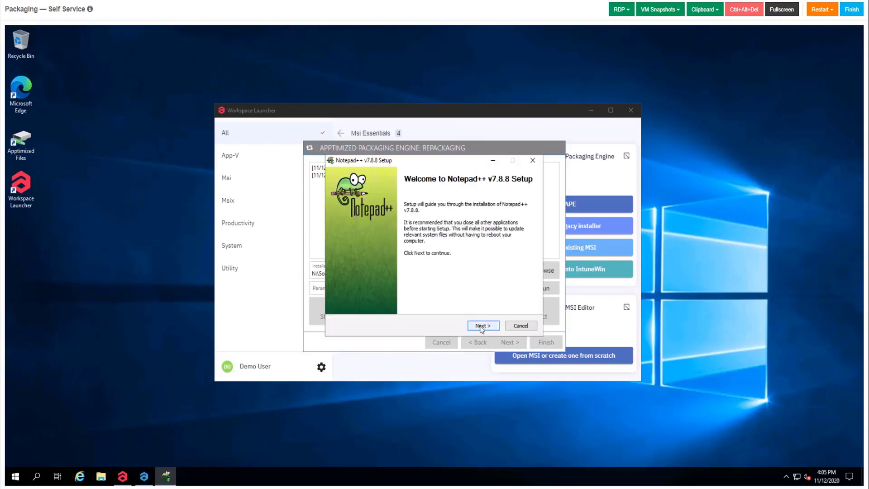
pyautogui.click(482, 326)
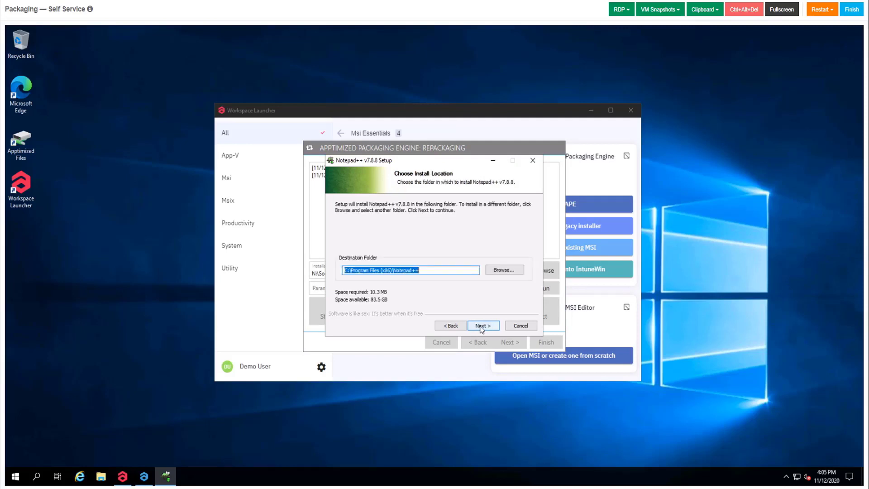
pyautogui.click(483, 325)
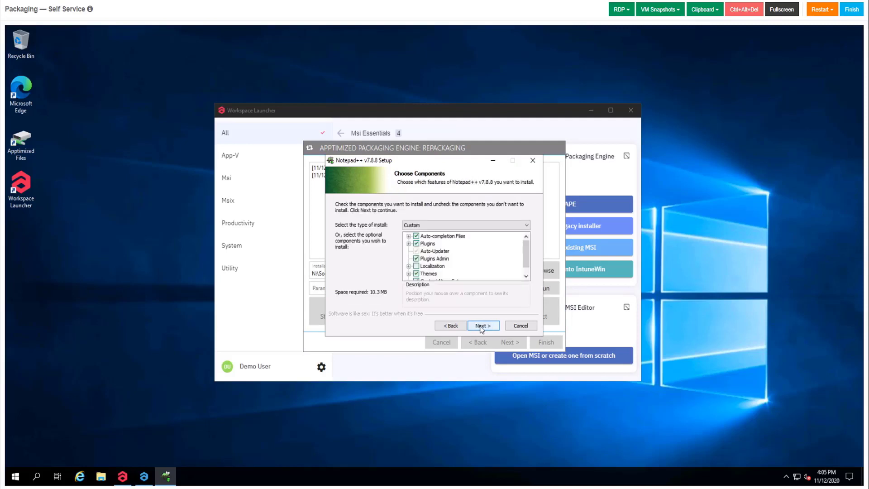
pyautogui.click(483, 326)
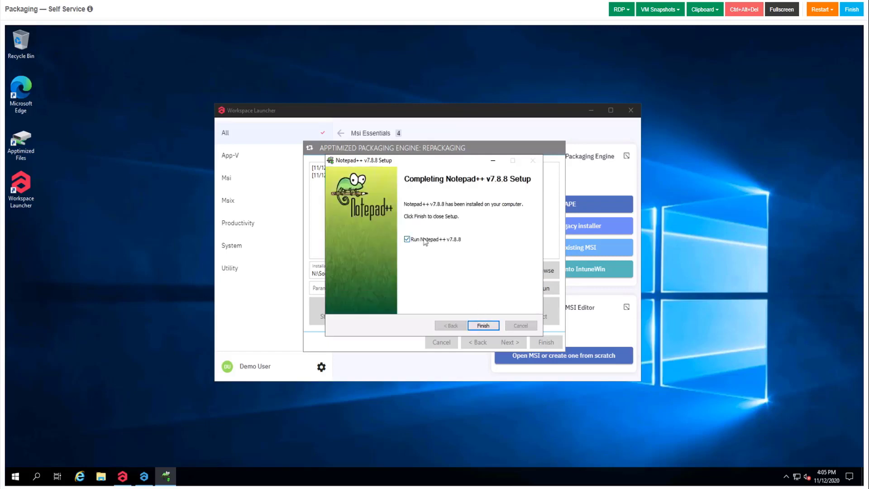
pyautogui.click(482, 326)
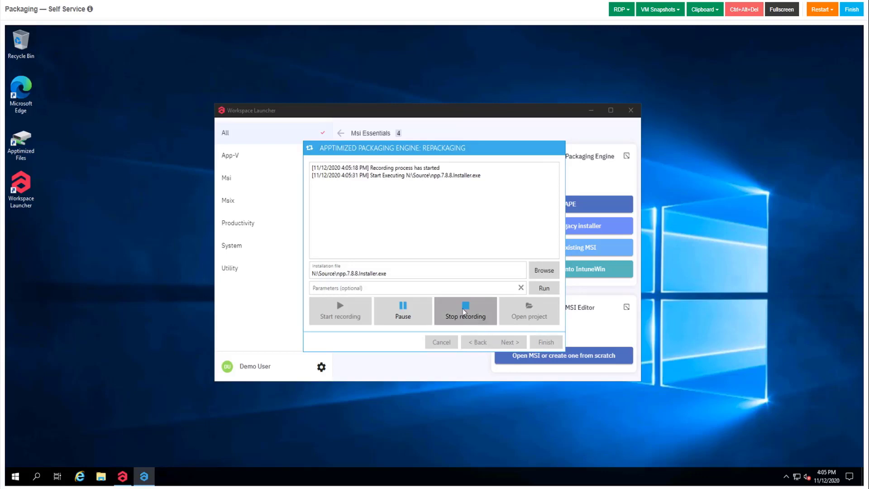
# Stop the recording and advance to the Notepad++ 7.88 package details page.
pyautogui.click(465, 310)
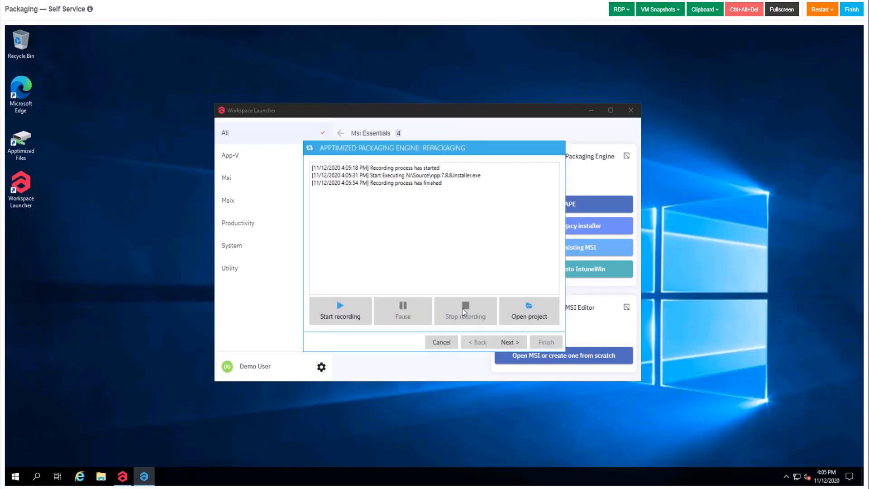
pyautogui.click(509, 342)
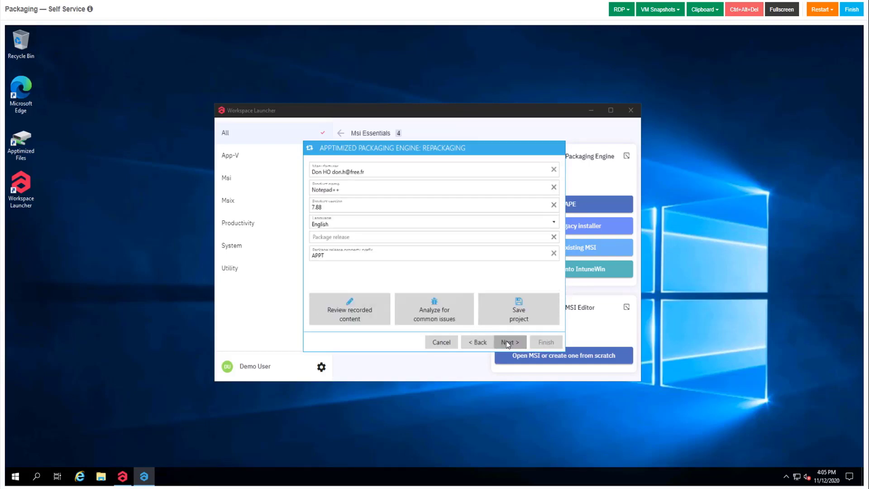
pyautogui.moveTo(350, 310)
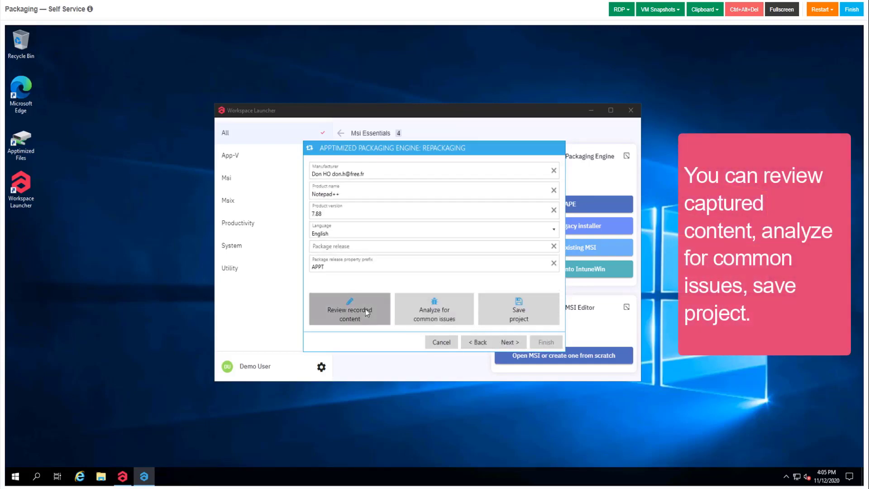
# Review recorded content and apply excluding all locked files.
pyautogui.click(350, 308)
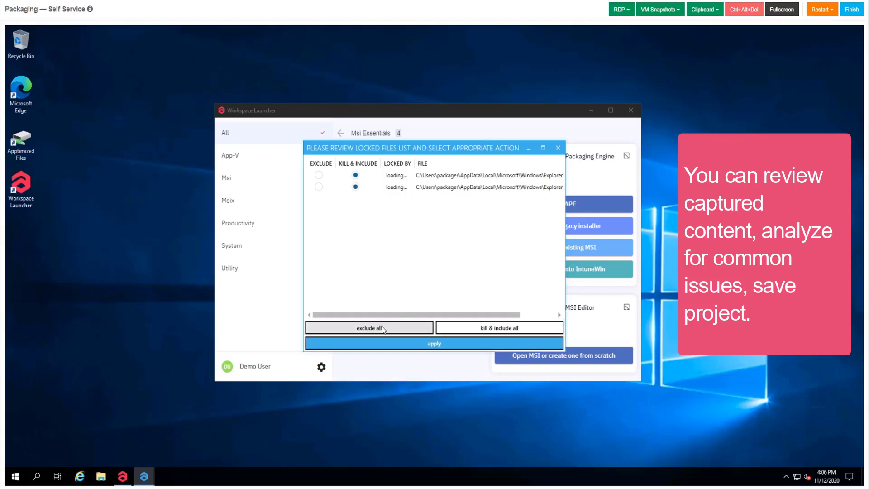
pyautogui.click(368, 327)
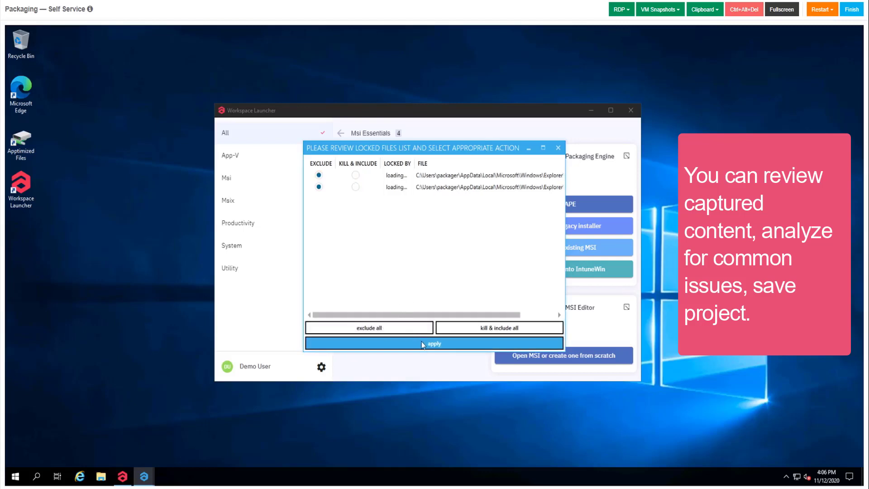
pyautogui.click(434, 344)
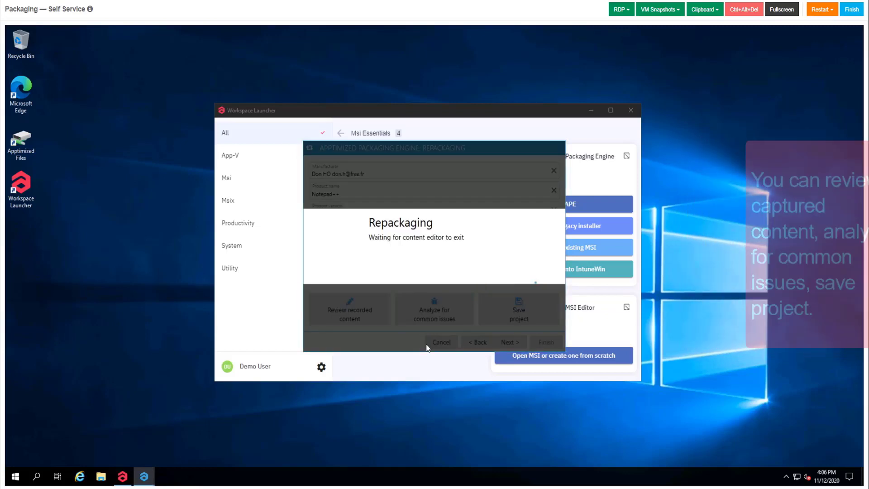
# Open the Filesystem review listing 107 captured files, 74 included.
pyautogui.click(350, 309)
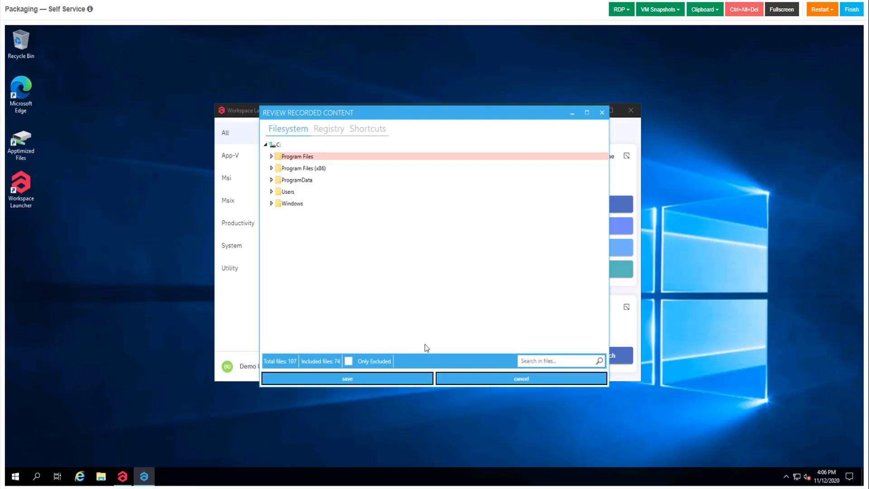
pyautogui.moveTo(347, 379)
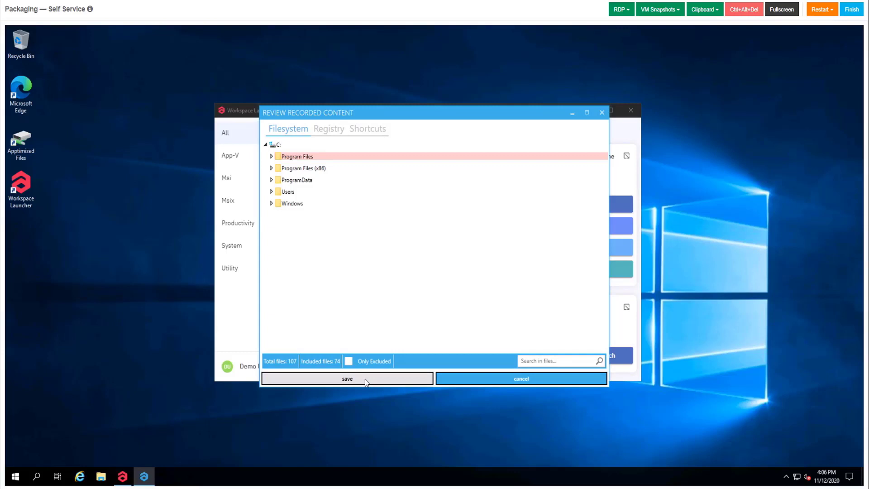
# Save the content review and trim the Manufacturer field to 'Don HO'.
pyautogui.click(346, 378)
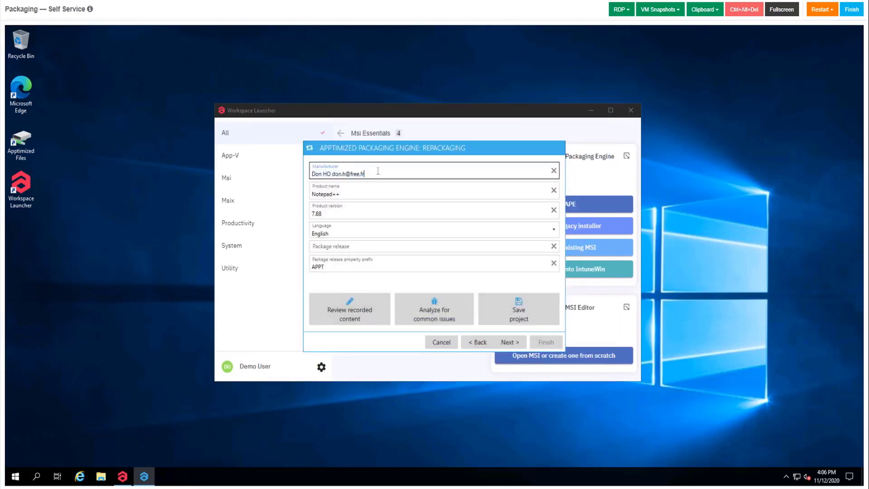
pyautogui.press('Backspace')
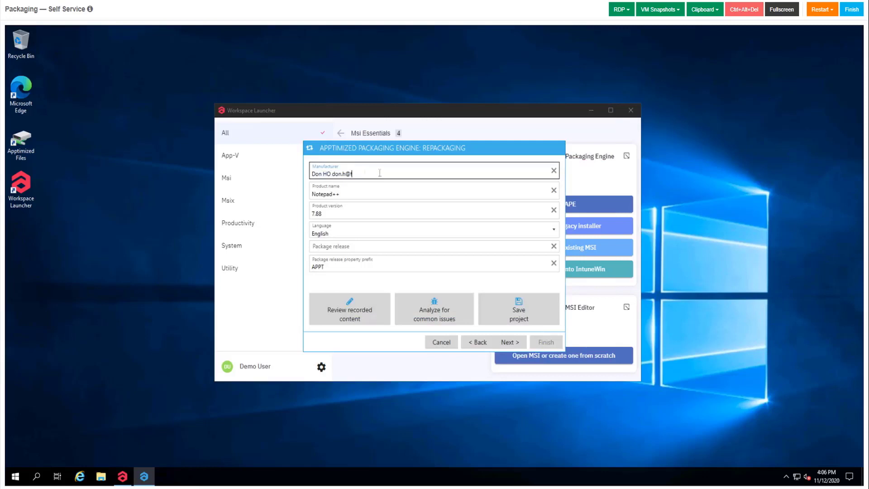
pyautogui.press('backspace')
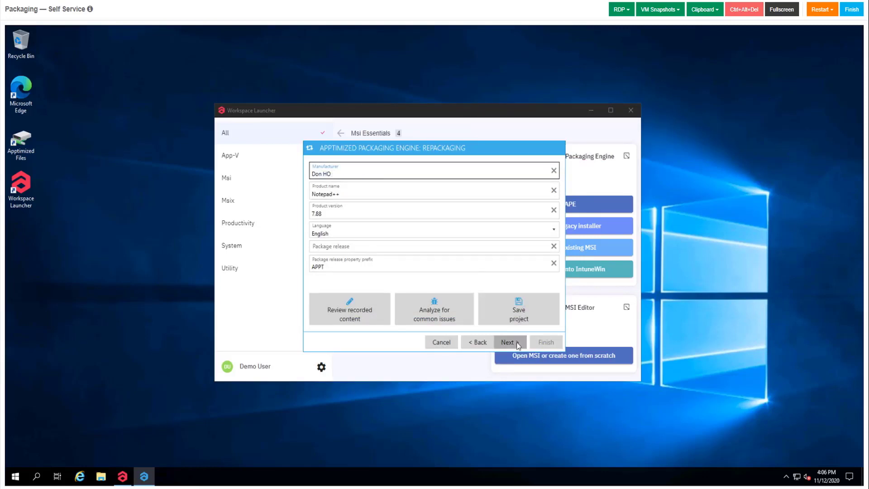
# Proceed through the MSI options to build the MSI and its intunewin bundle.
pyautogui.click(506, 343)
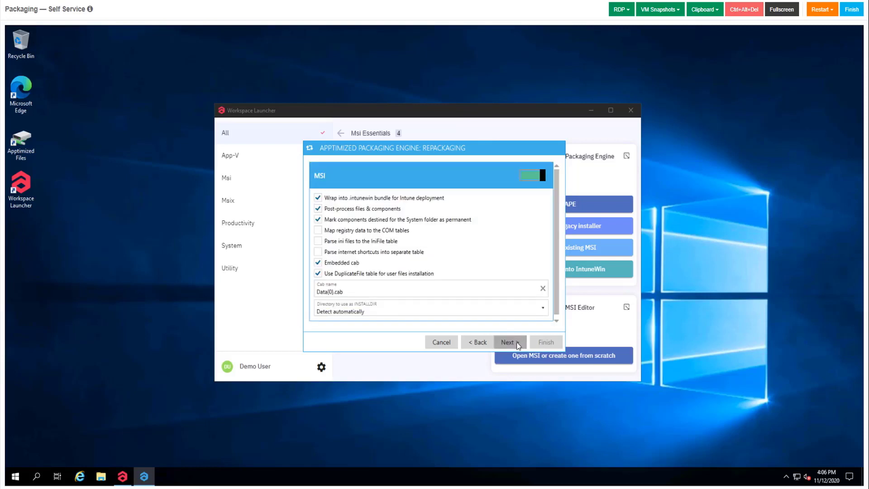
pyautogui.click(508, 342)
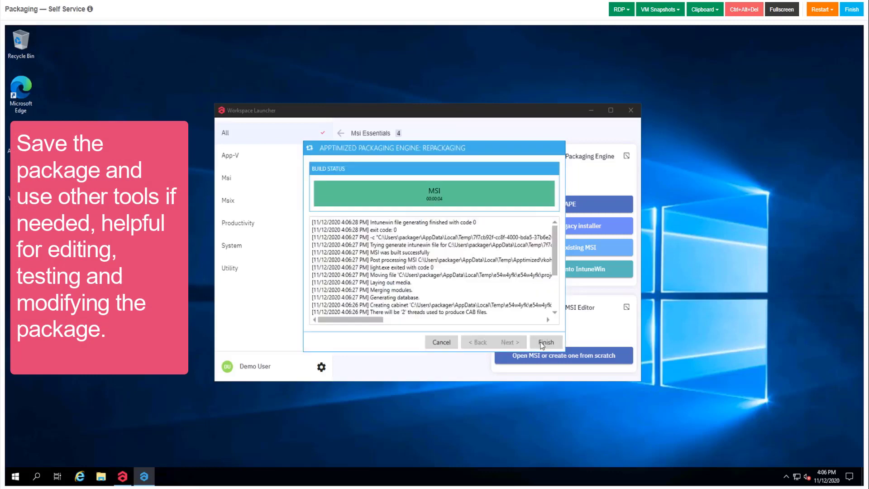
# Finish the wizard and save the Notepad++ 7.88 package zip into Temp.
pyautogui.click(546, 342)
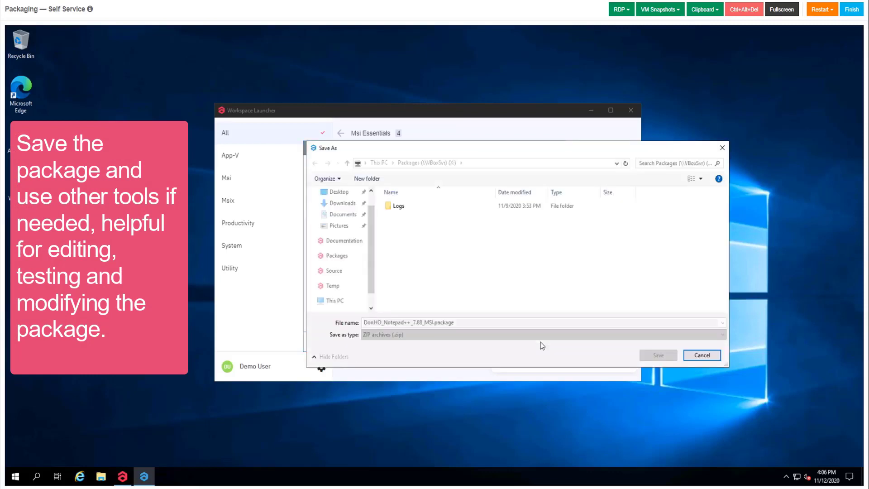
pyautogui.click(334, 301)
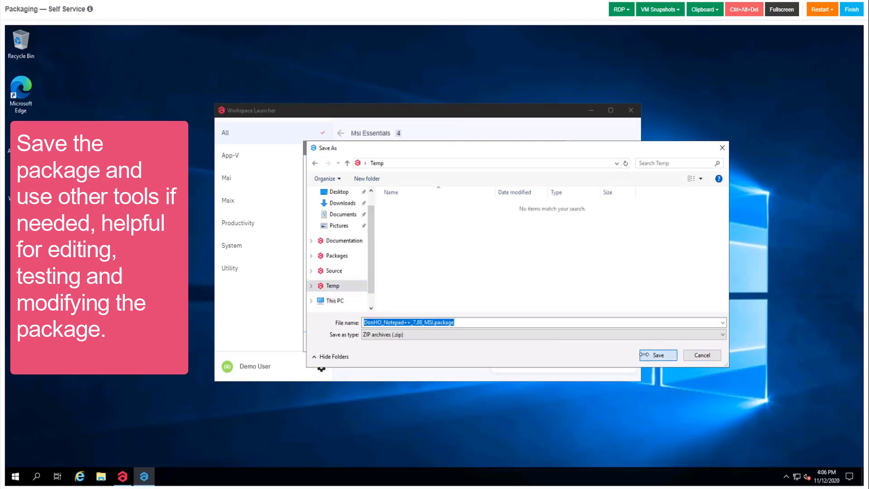
pyautogui.click(657, 355)
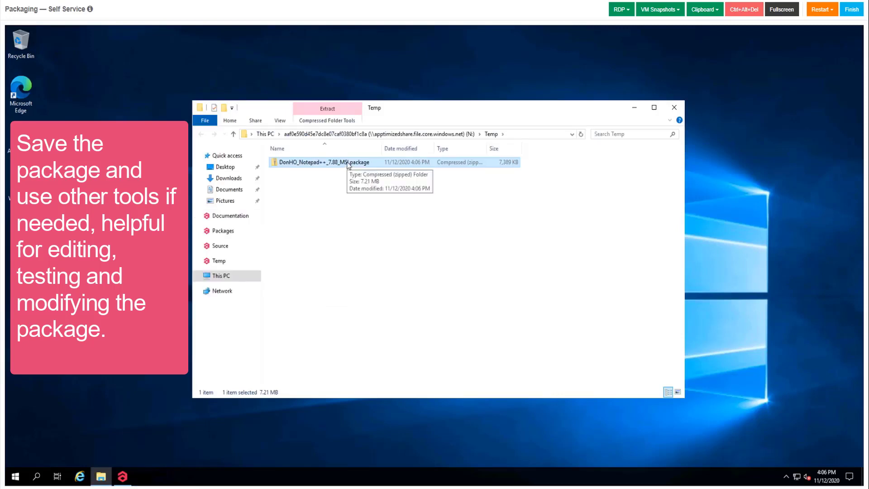
# Extract the package zip in Temp with 'Show extracted files when complete' unchecked.
pyautogui.rightClick(324, 162)
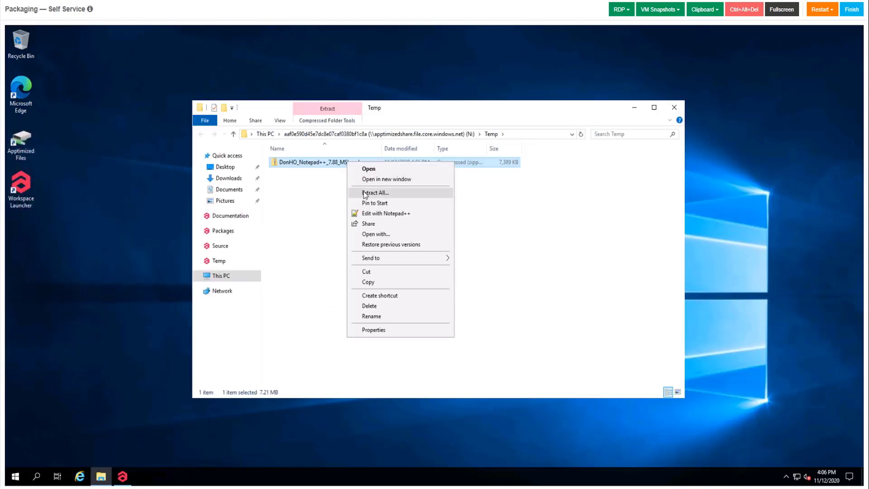
pyautogui.click(376, 193)
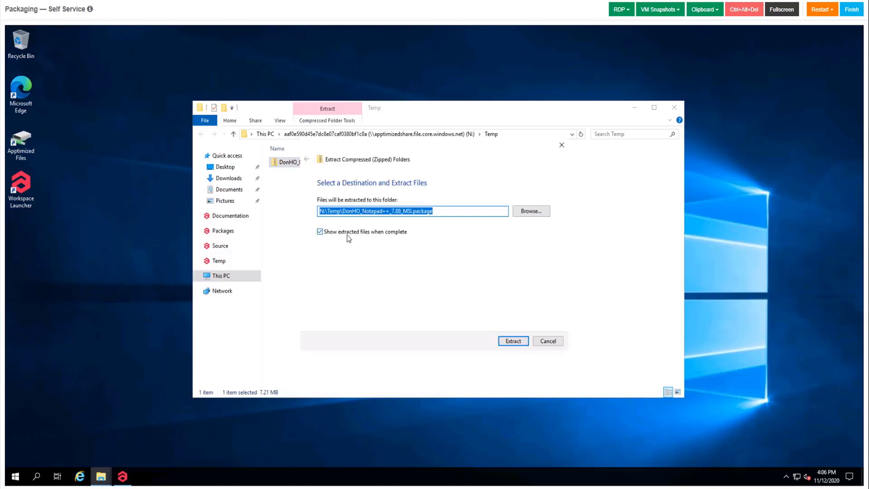
pyautogui.click(320, 232)
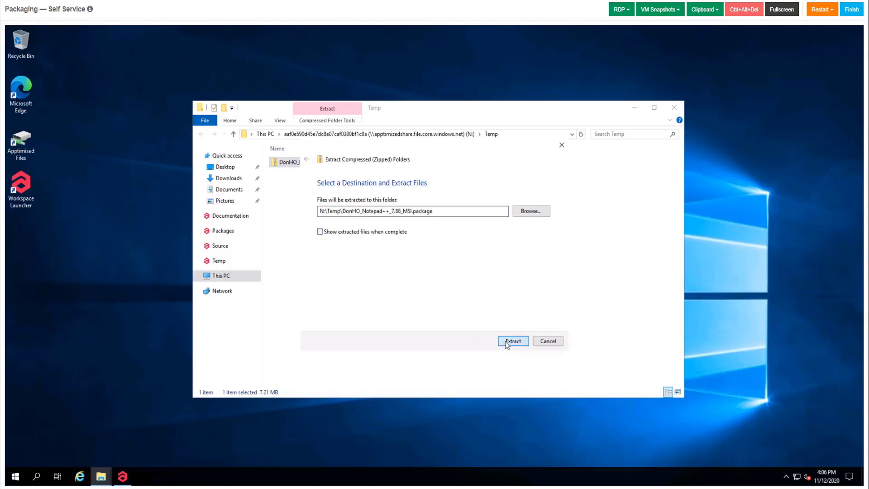
pyautogui.click(513, 341)
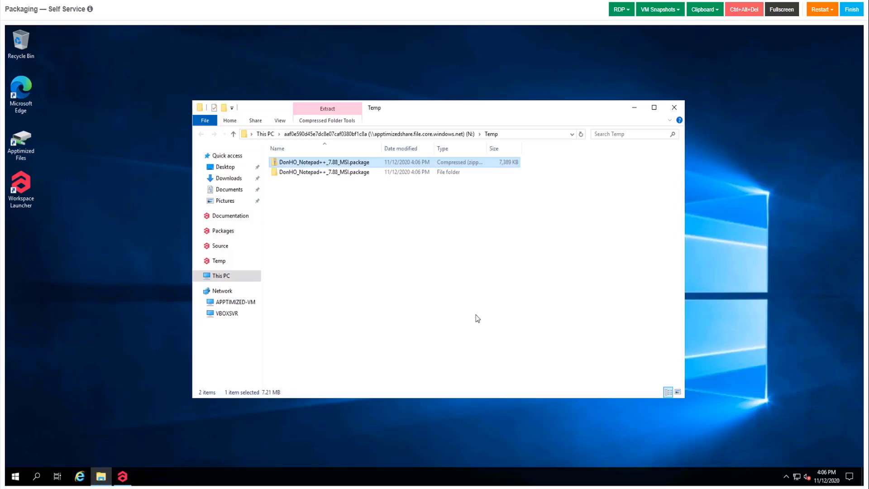
# Open the extracted package's Notepad++ 7.88 folder and show actions for its MSI file.
pyautogui.doubleClick(324, 172)
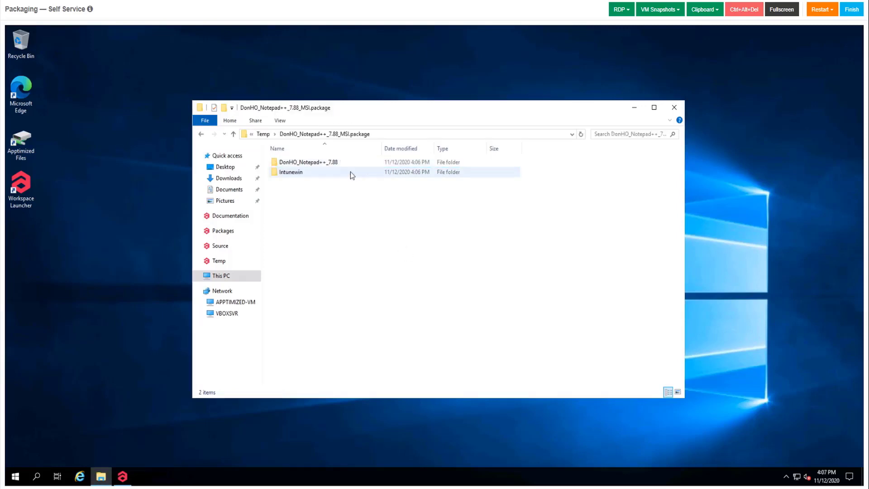
pyautogui.doubleClick(308, 162)
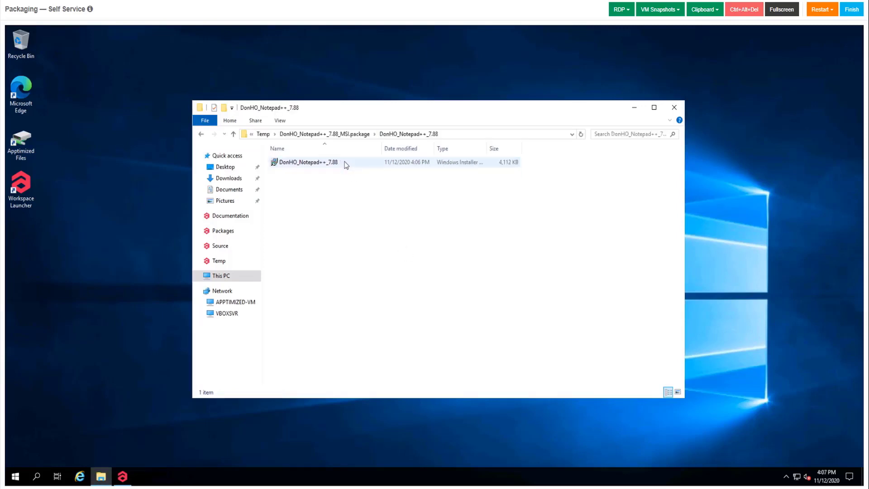
pyautogui.rightClick(308, 162)
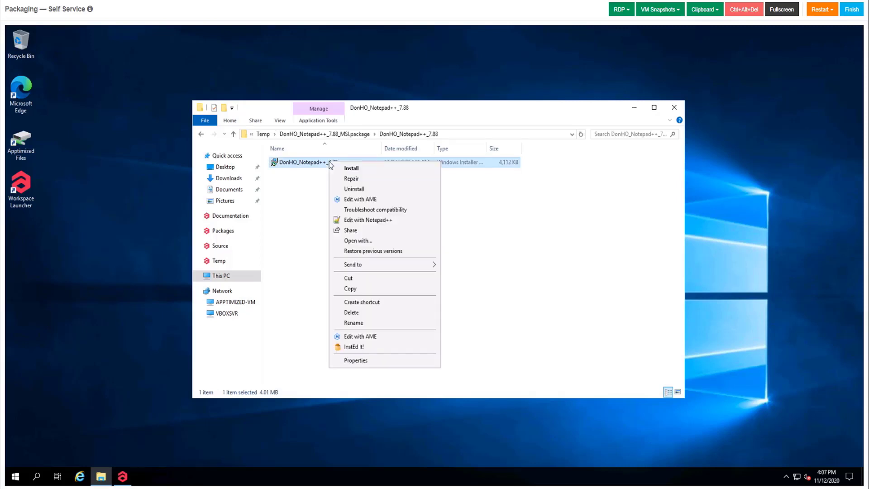
pyautogui.moveTo(354, 346)
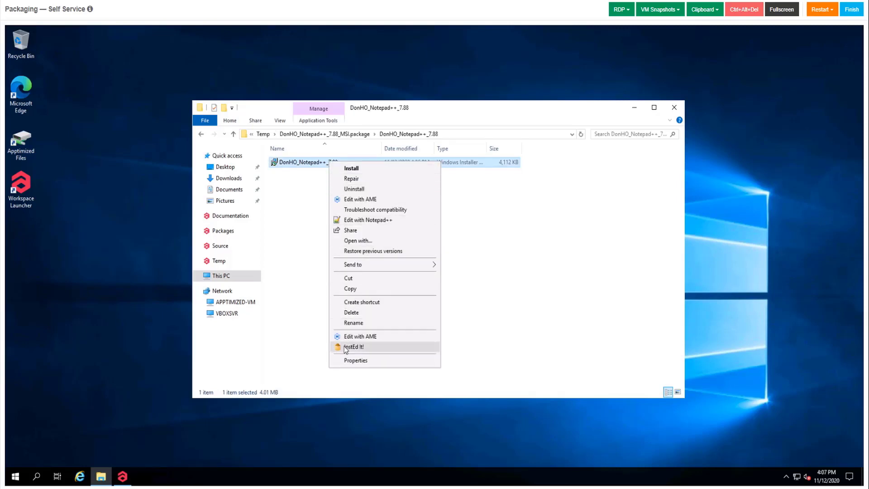
# Open the Notepad++ MSI in InstEd and set ARPCONTACT in the Property table to 'test'.
pyautogui.click(353, 347)
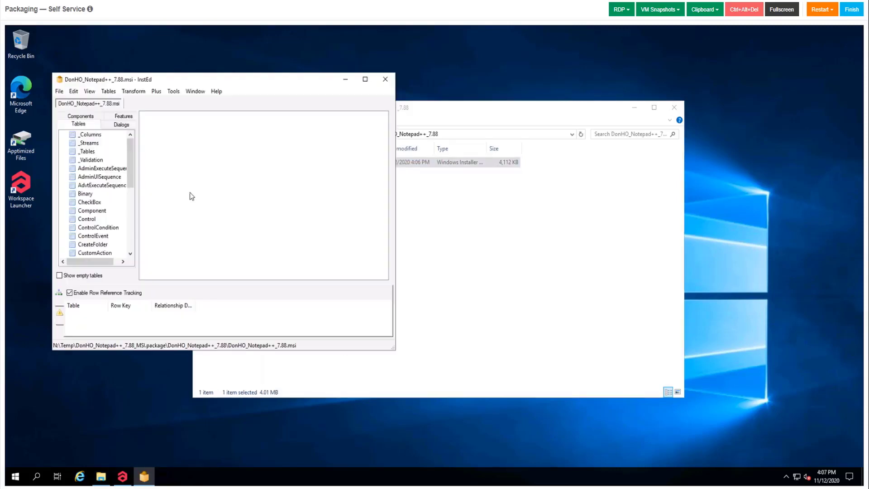
pyautogui.scroll(-3)
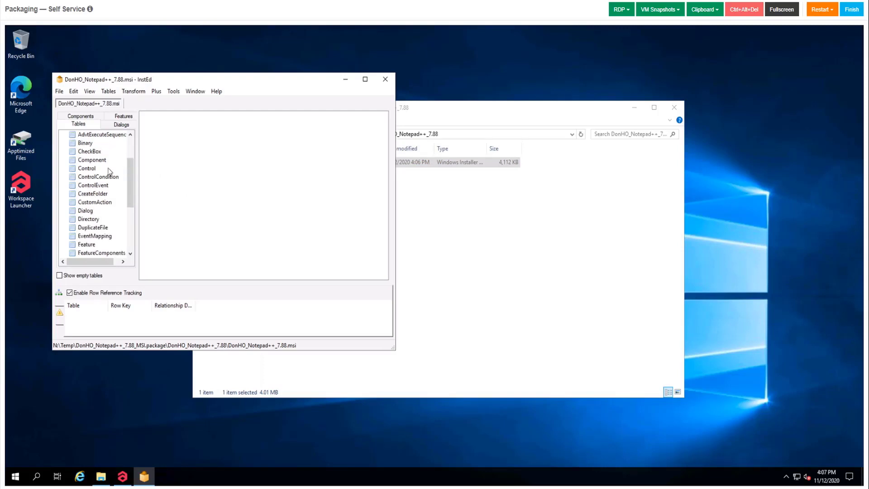
pyautogui.scroll(-3)
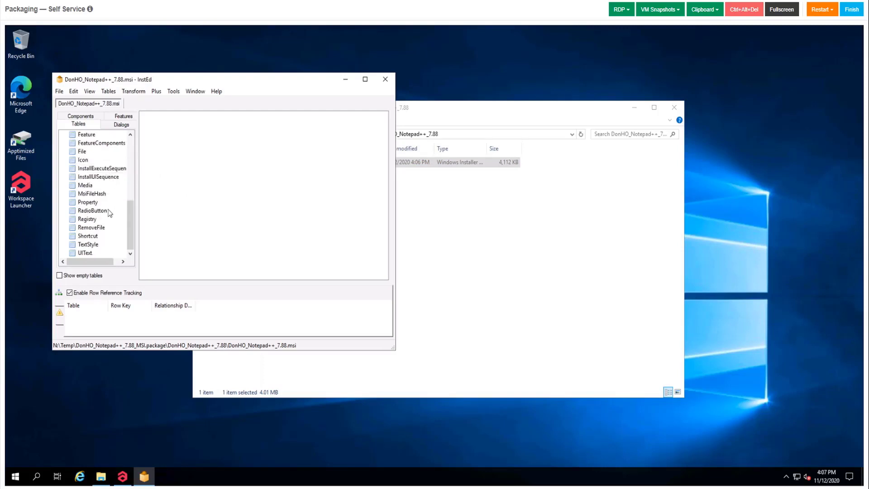
pyautogui.click(87, 202)
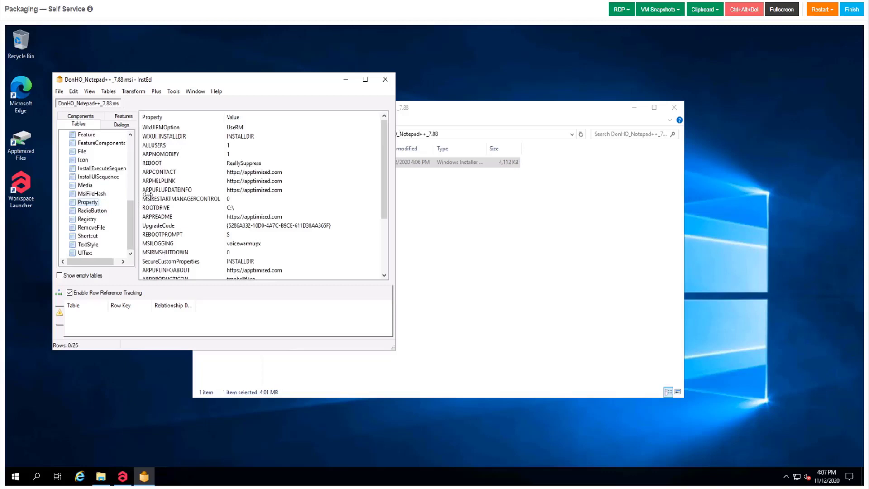
pyautogui.moveTo(258, 176)
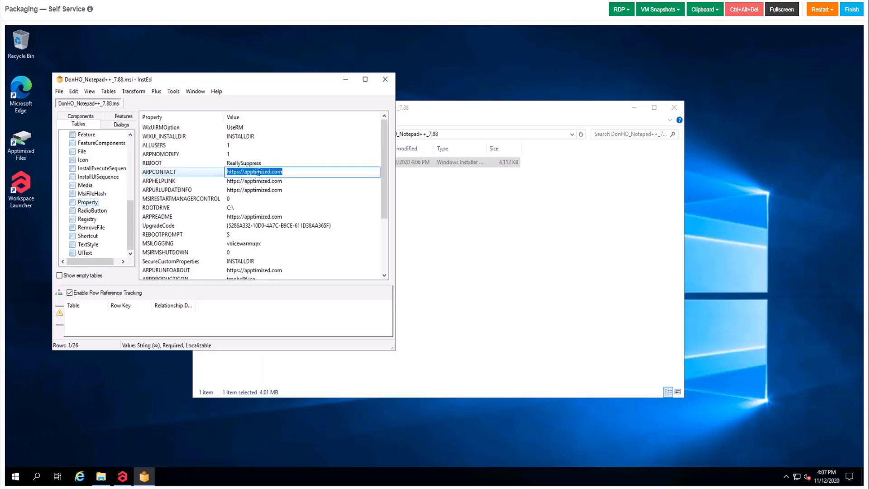
pyautogui.write('test')
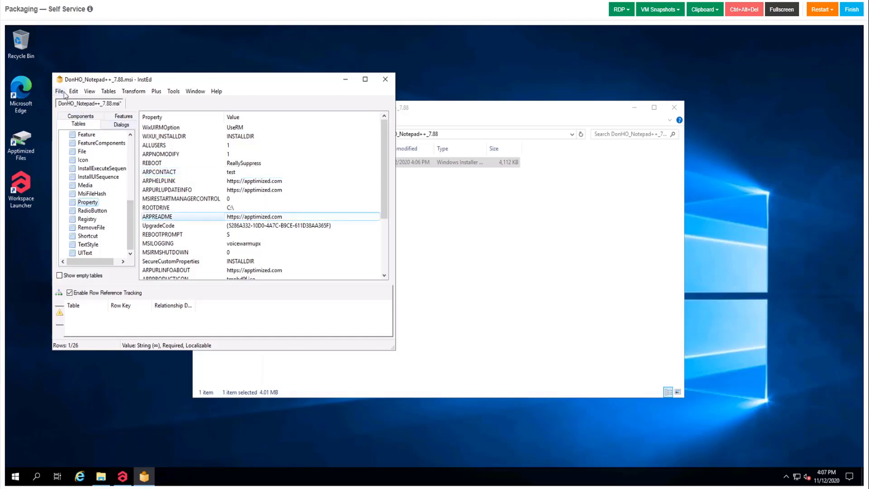
# Save the edited Notepad++ MSI.
pyautogui.click(59, 91)
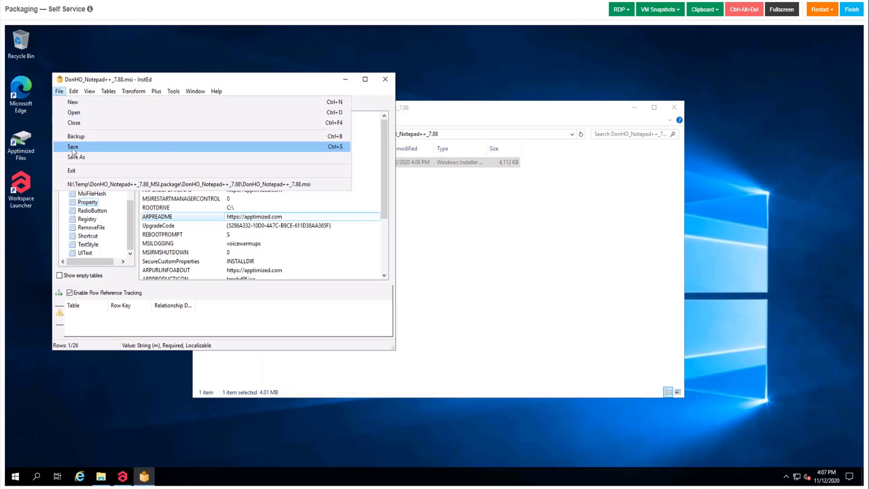
pyautogui.click(72, 147)
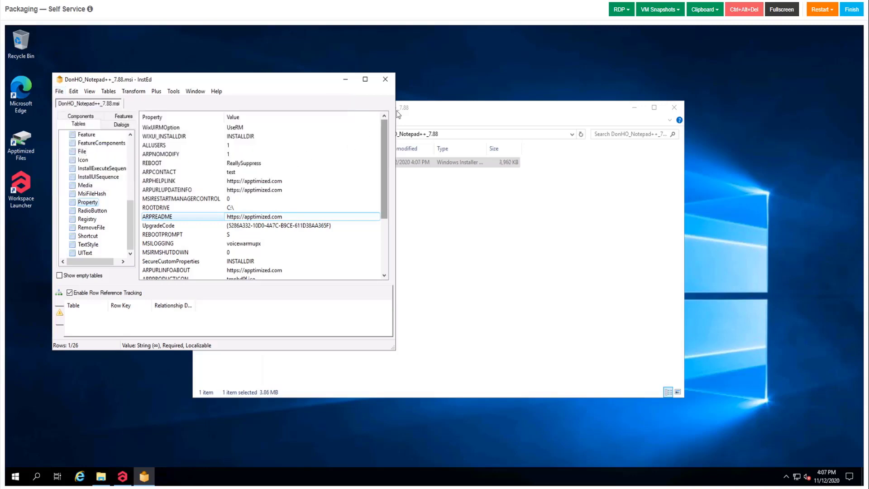